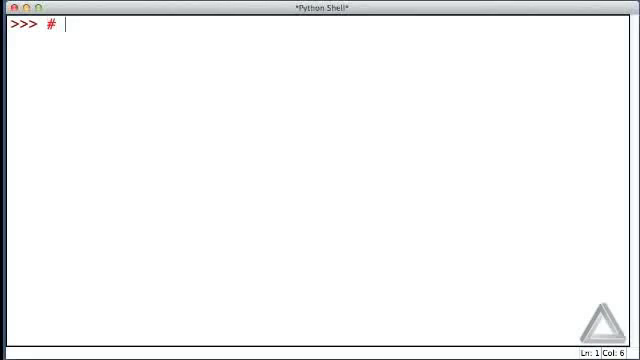
Write comment notes 'Valid Identifiers' and rule: consists of letters, digits and underscores
type("Valid Identifiers.")
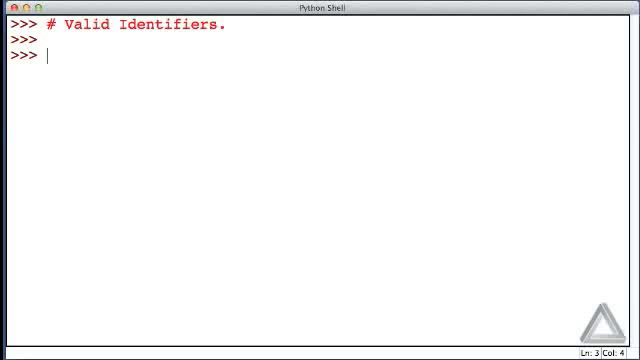
type("#")
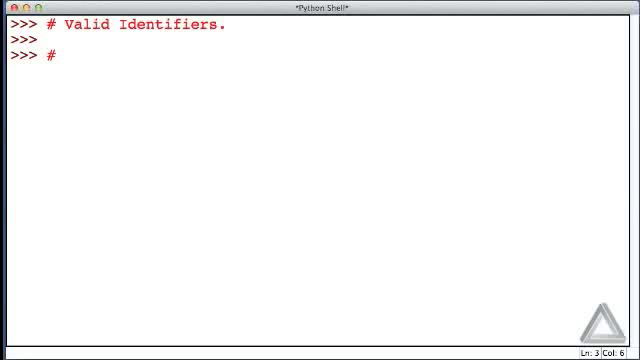
type("\" \"")
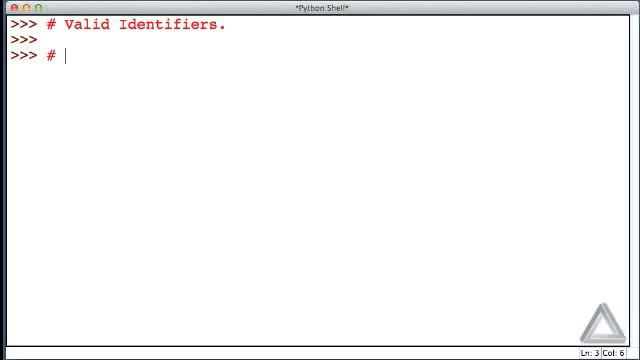
type("Rules:")
type("#")
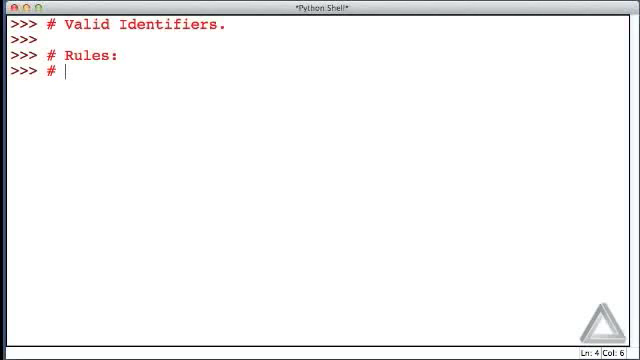
type("Consist of any nu")
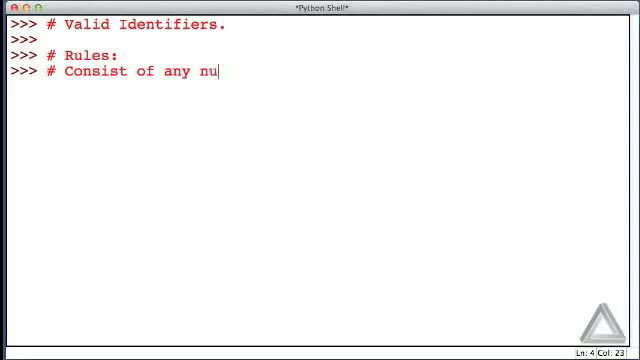
type("mber of letters")
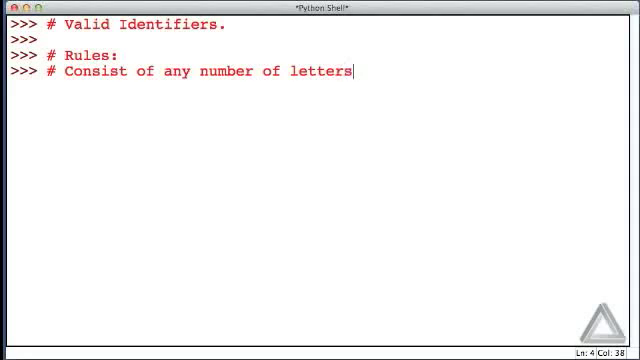
type(", digits, and")
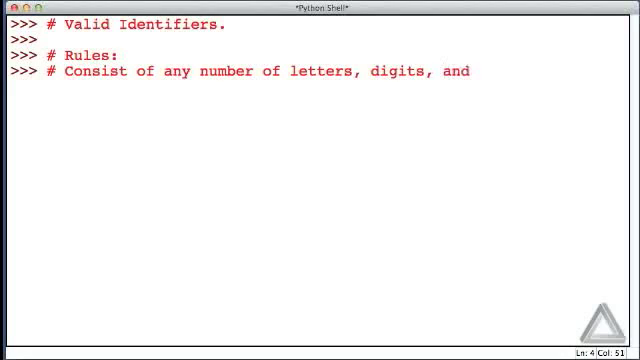
type("underscores.")
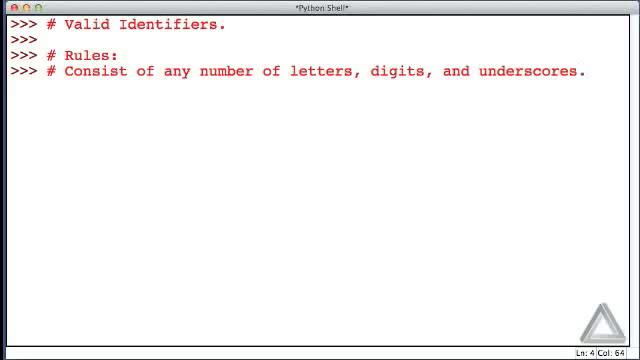
Add comment rules: must start with underscore or letter, case sensitive, cannot use keywords
type("#")
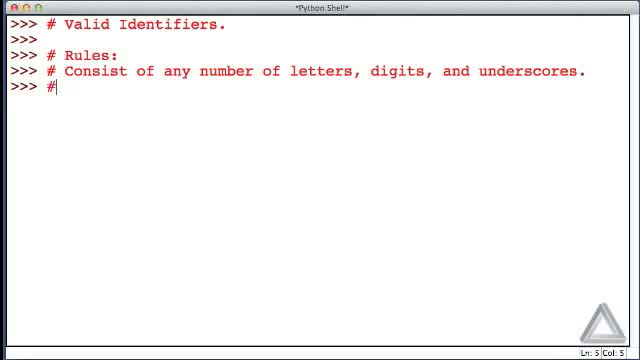
type("Must s")
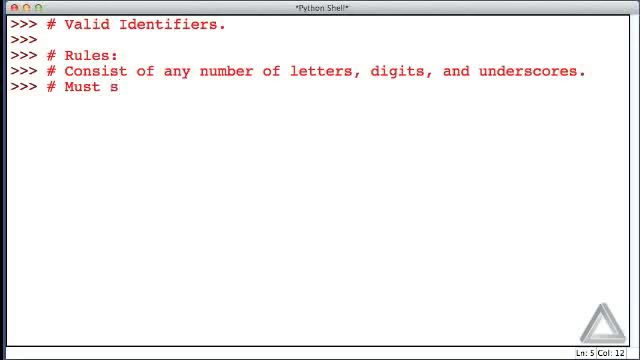
type("tart with a")
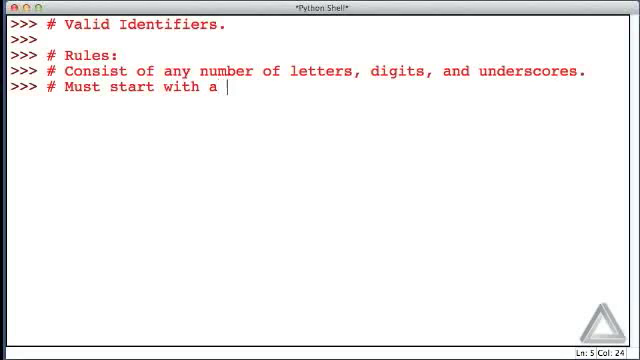
type("underscore or letter.")
type("#")
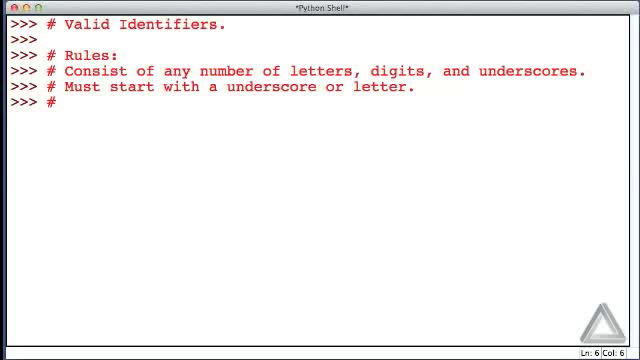
type("Case")
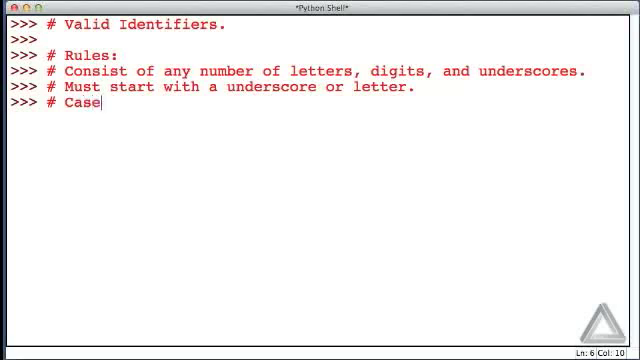
type("sensitive.")
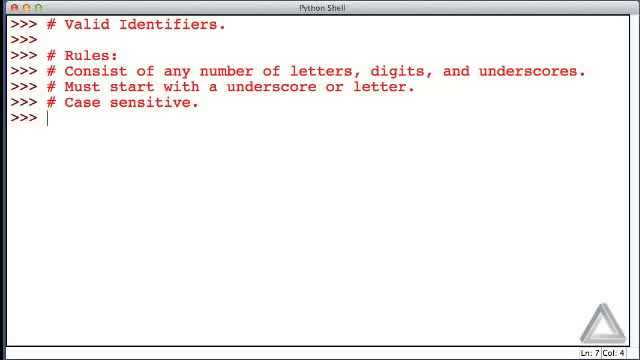
type("#")
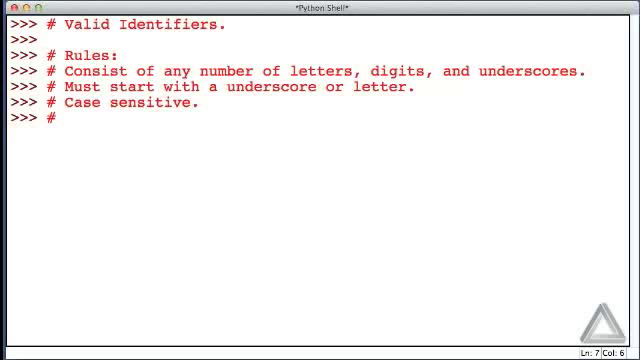
type("Cannot use")
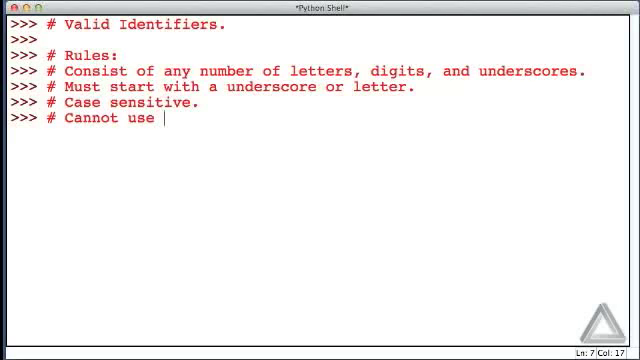
type("one of the 2")
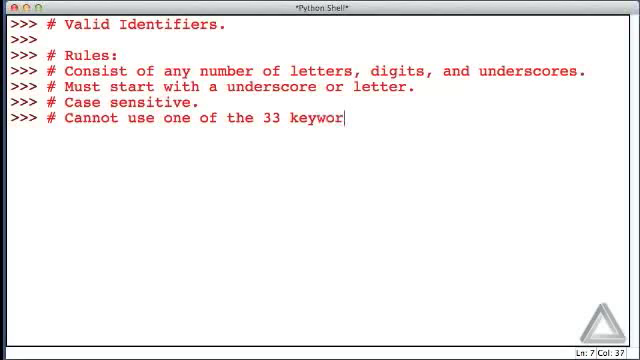
type("ds.")
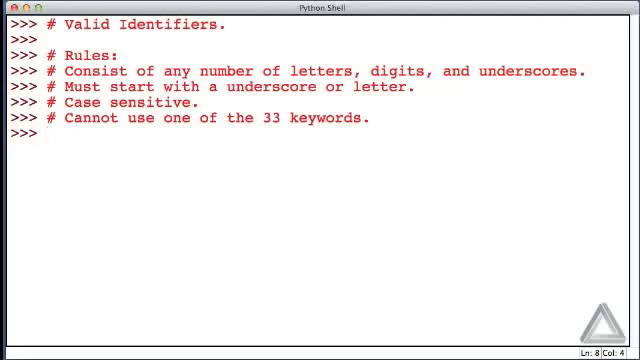
Under a '# Valid identifiers.' comment, assign _x5 = 12 and evaluate 3 + _x5 to 15
type("#")
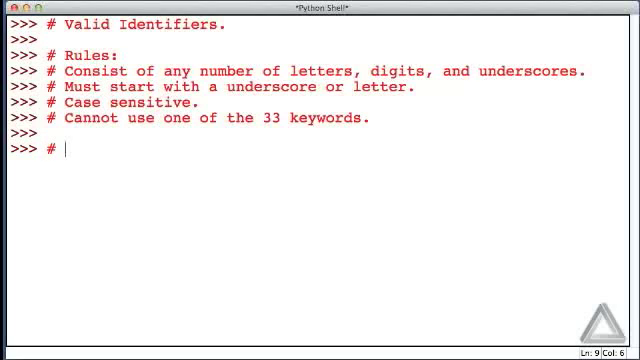
type("Valid identifiers.")
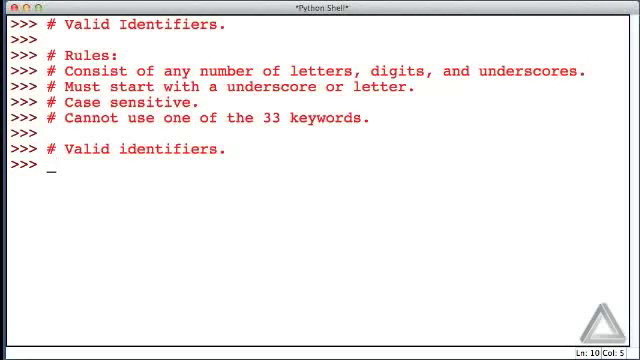
type("x")
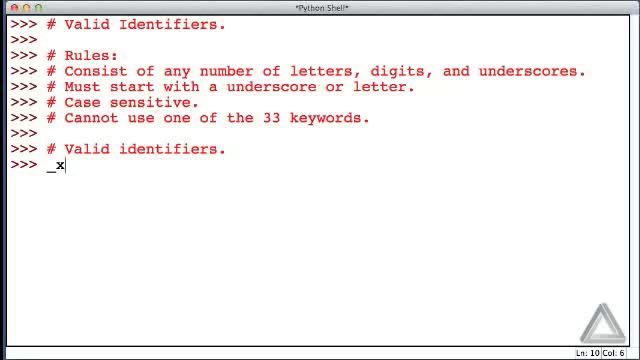
type("5")
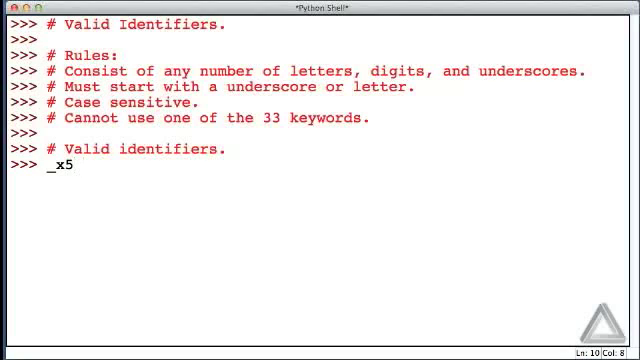
type("= 12")
type("3 + _x5")
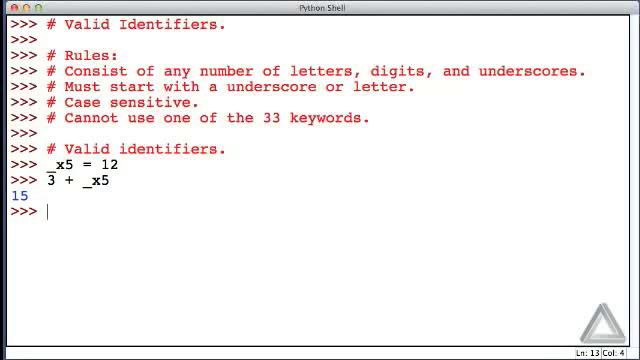
Assign BigBangTheory = 13 and bigbangtheory = 42 as two distinct names
type("Big")
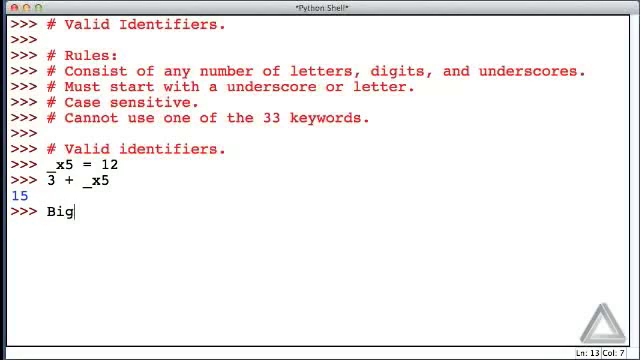
type("BangTheor")
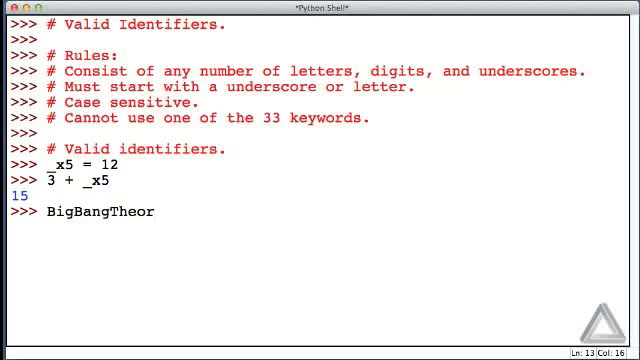
type("y = 13")
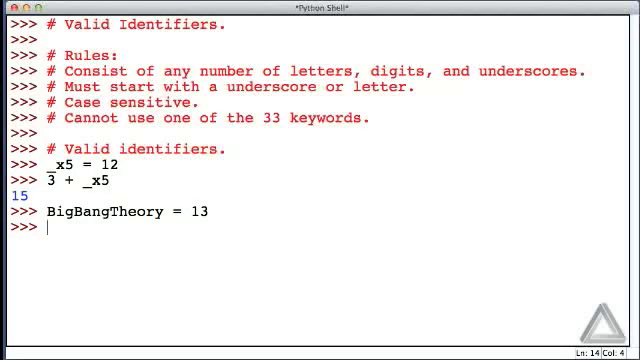
type("bi")
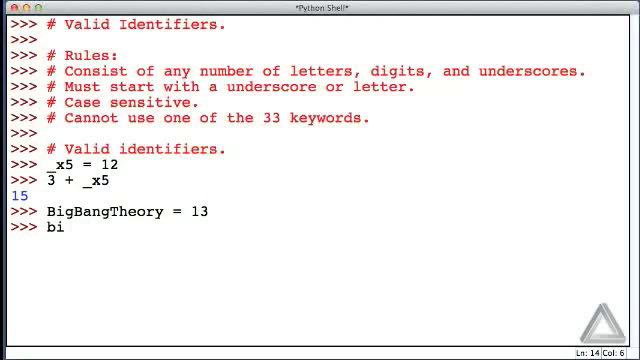
type("gbangtheory")
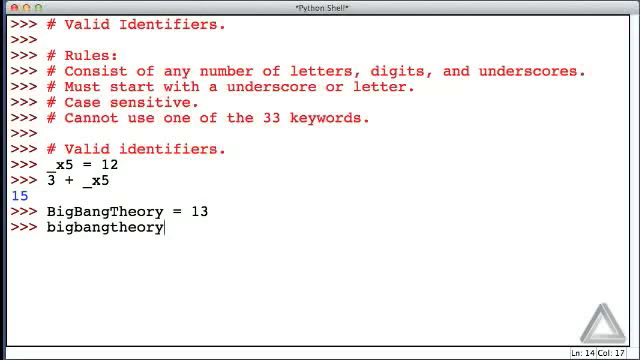
type("=")
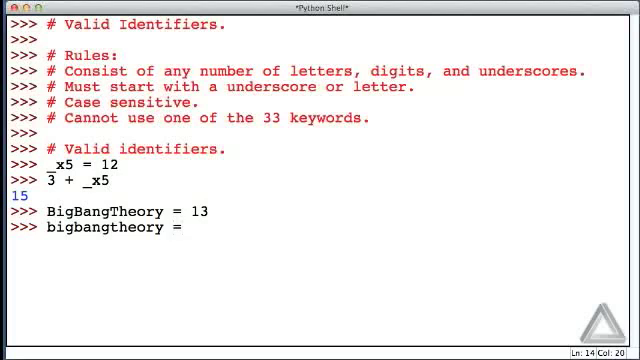
type("42")
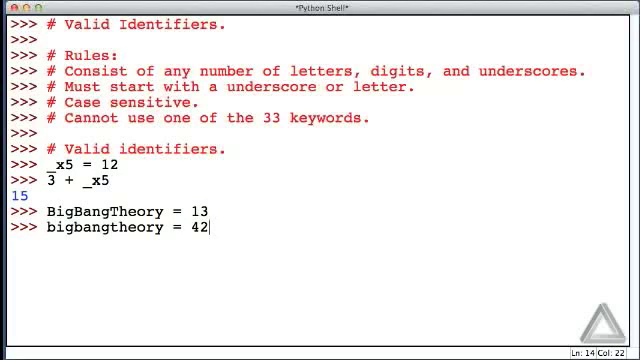
Evaluate bigbangtheory (42) and BigBangTheory (13) to show case sensitivity
type("big")
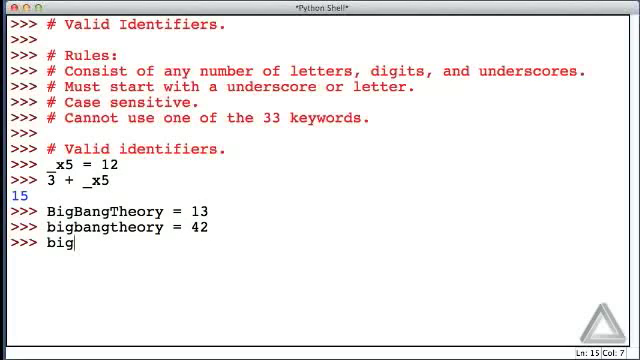
type("bangtheory")
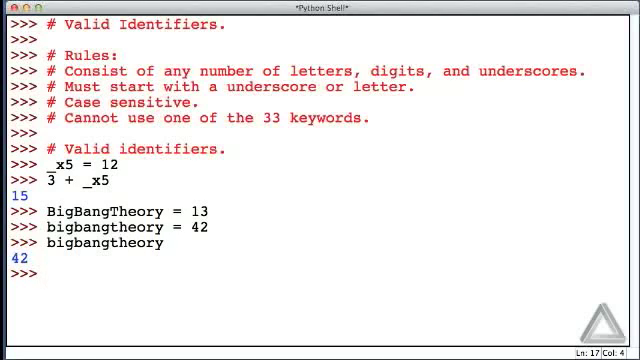
type("BigBang")
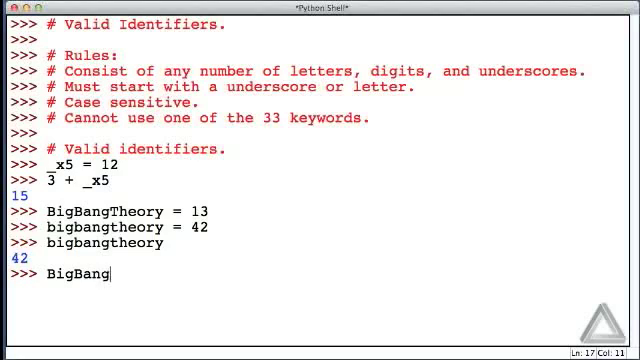
type("Theory")
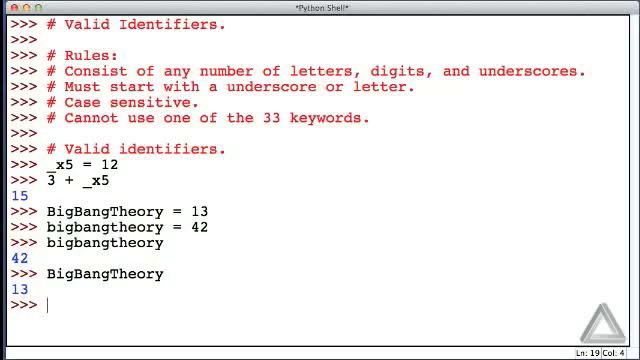
Assign big_bang_theory = 100 and one_2_three = 123 as valid identifiers
type("big_bang_")
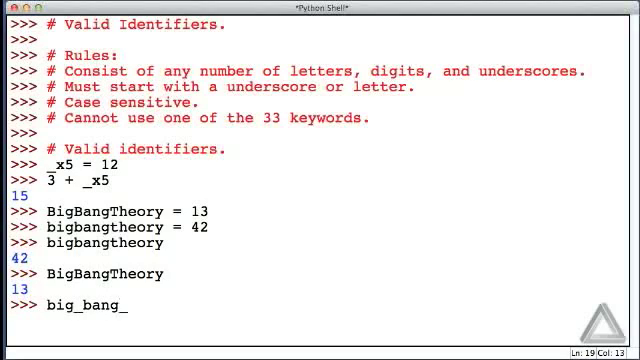
type("theory = 100")
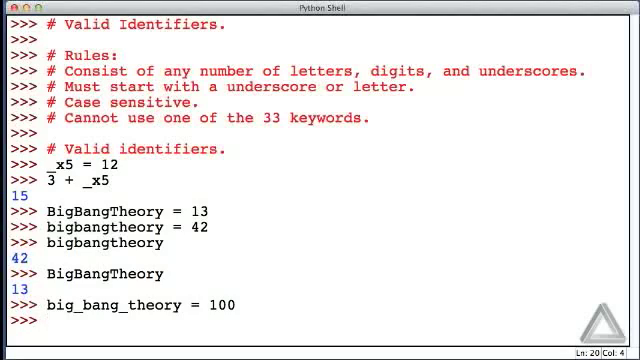
type("one")
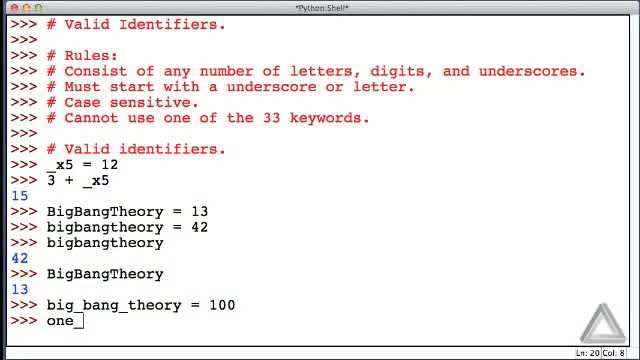
type("2")
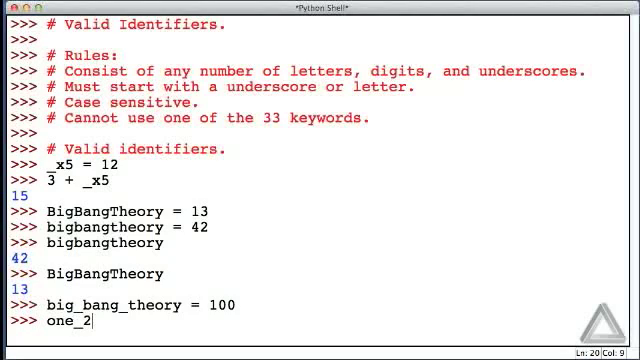
type("_three = 123")
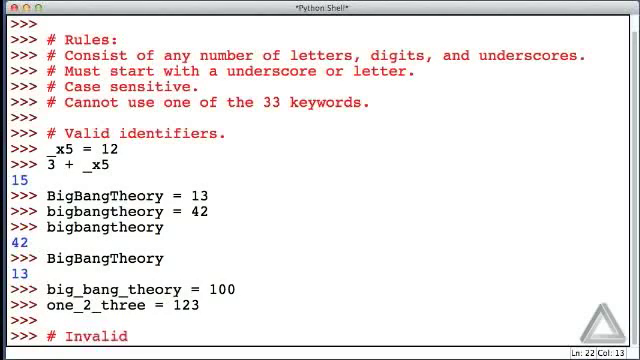
Under '# Invalid identifiers.', show big-bang-theory = 42 and 2_three_four = 234 failing with SyntaxErrors
type("identifiers.")
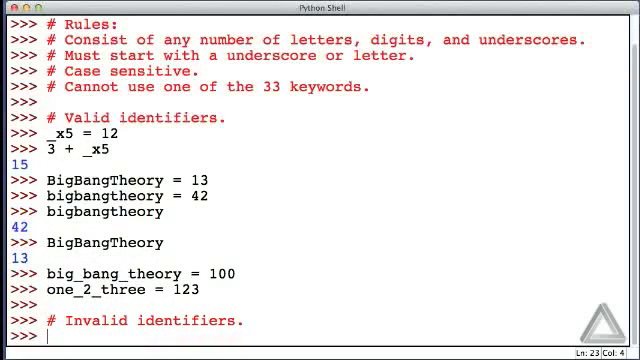
type("big-bang-theory =")
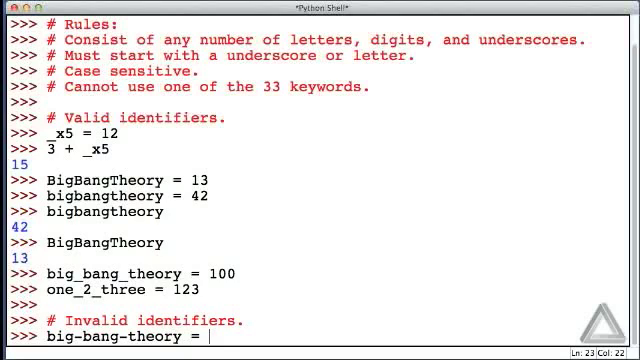
type("42")
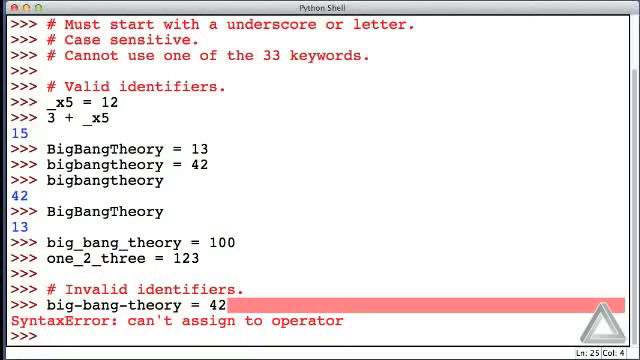
type("2")
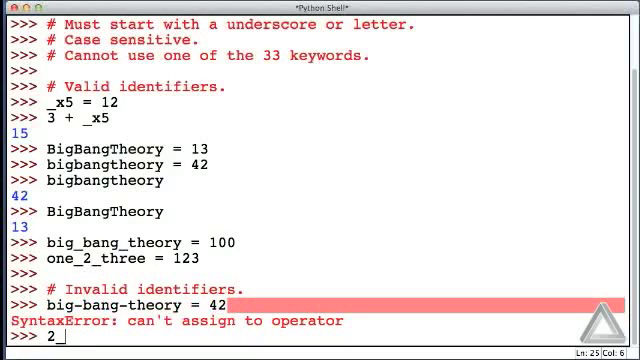
type("_three_four =")
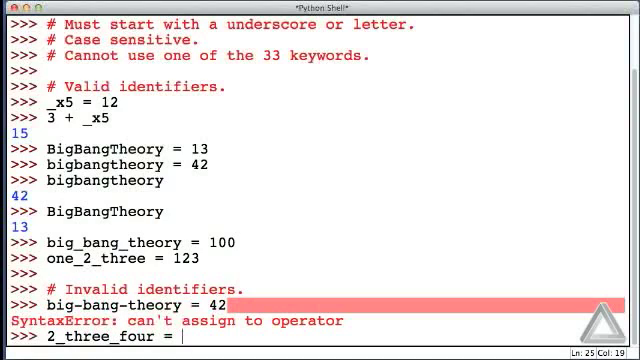
type("234")
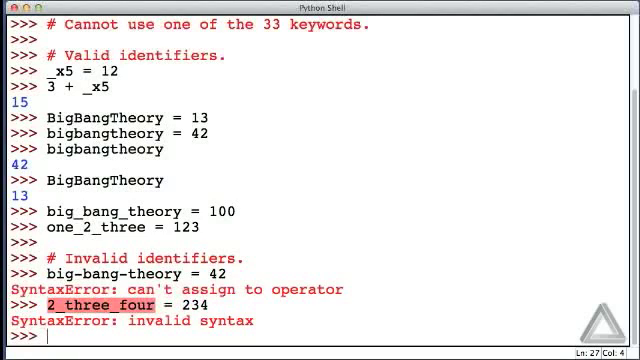
Run big_buck$ = 1000000 to show the $ character raises a SyntaxError
type("big")
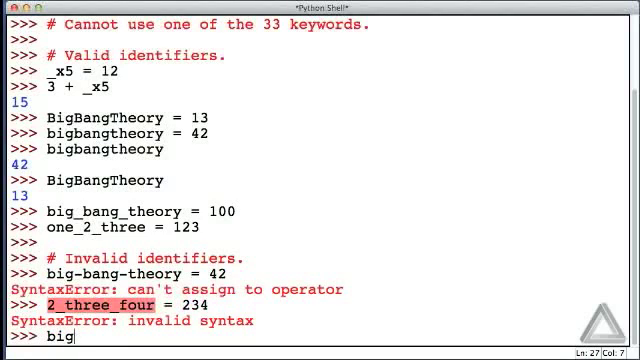
type("_bu")
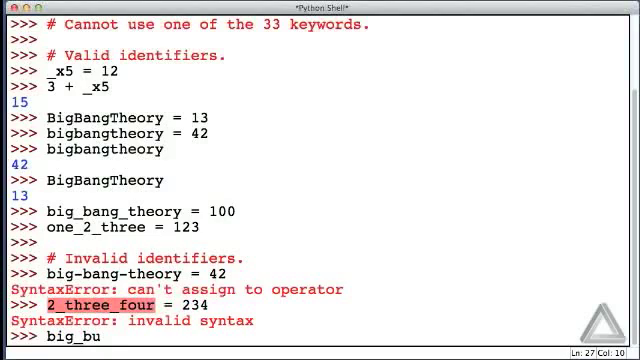
type("ck$")
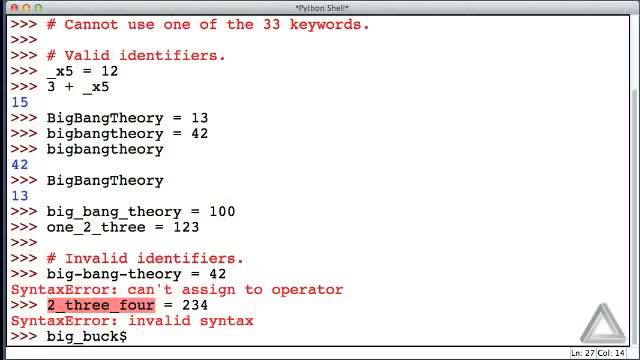
type("= 1000")
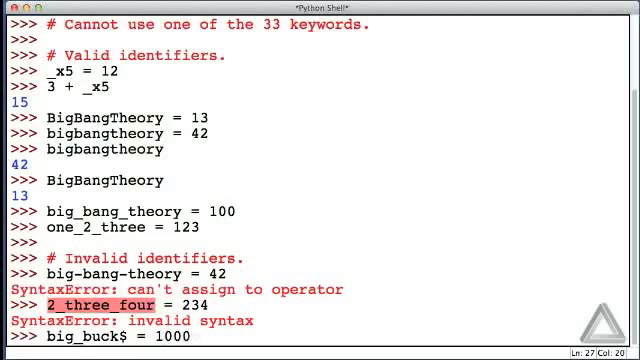
type("000")
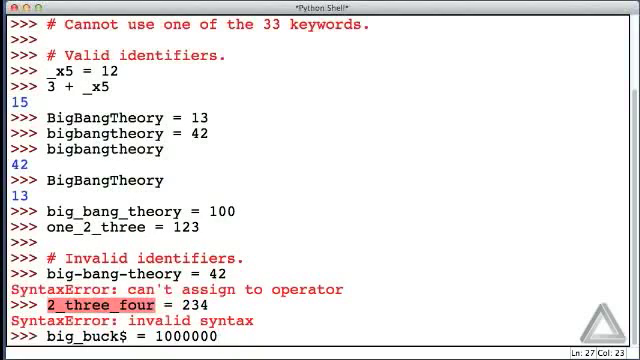
key("Return")
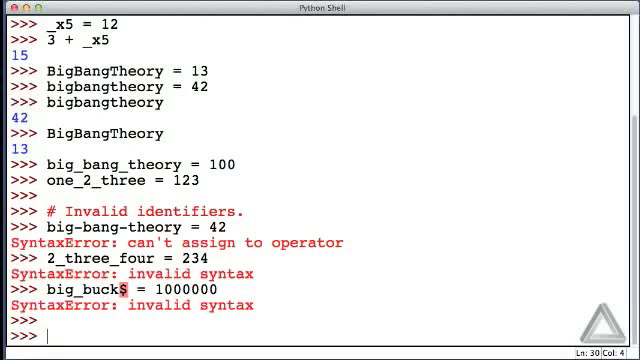
Import keyword and print keyword.kwlist to list the reserved keywords
type("im")
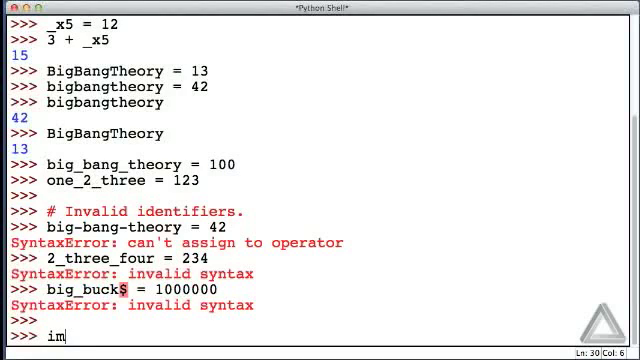
type("port")
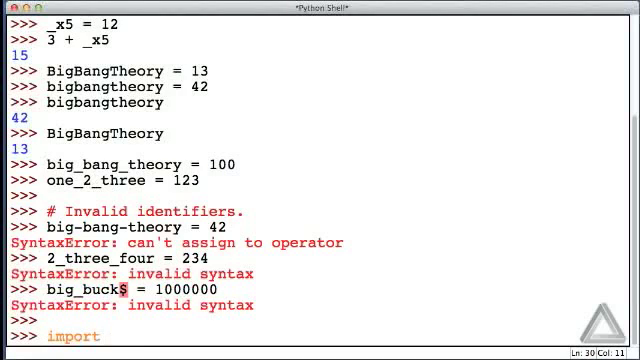
type("keyword")
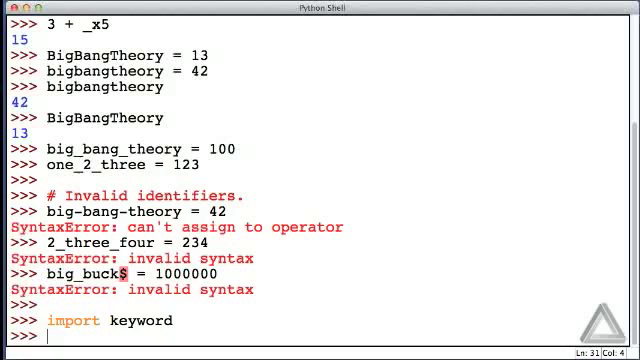
type("print(")
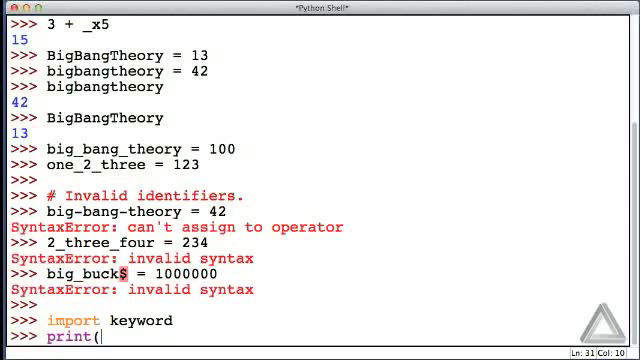
type("keyword.kw")
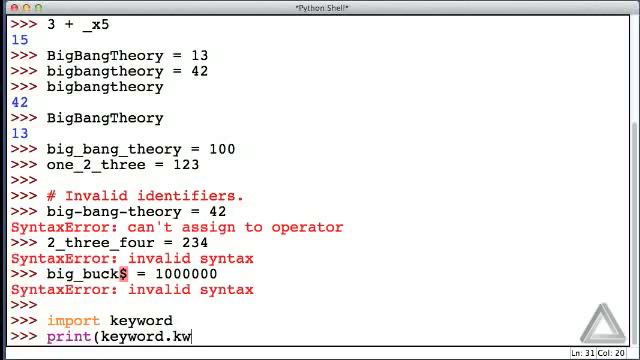
type("list)")
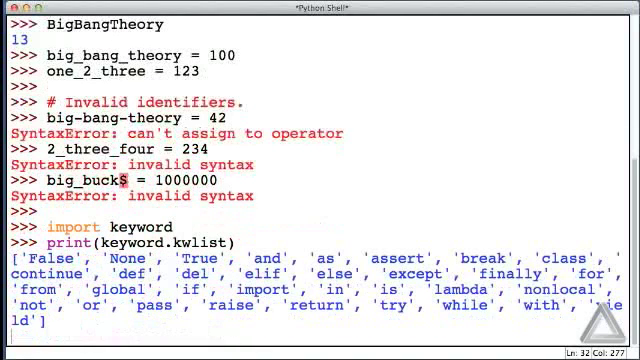
key("Return")
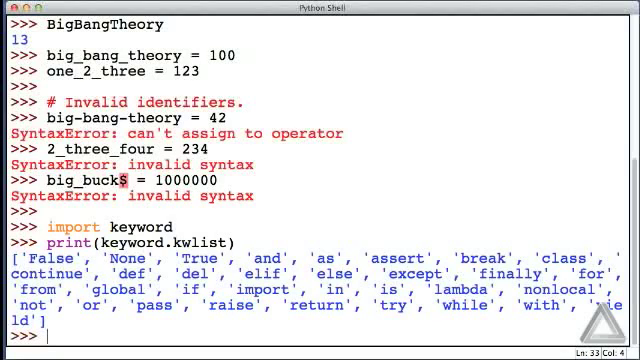
Assign abc = 1, bcd = 2, cde = 3, then show def = 4 raises a SyntaxError
type("abc = 1")
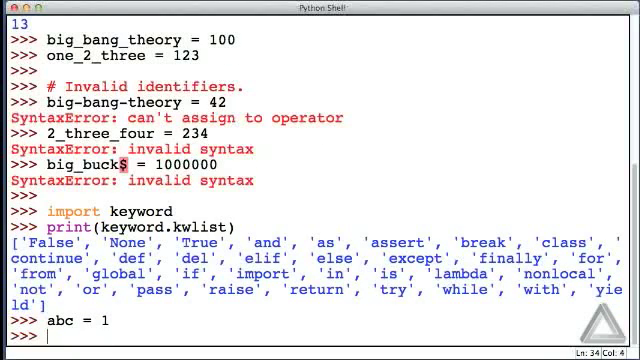
type("bcd = 2")
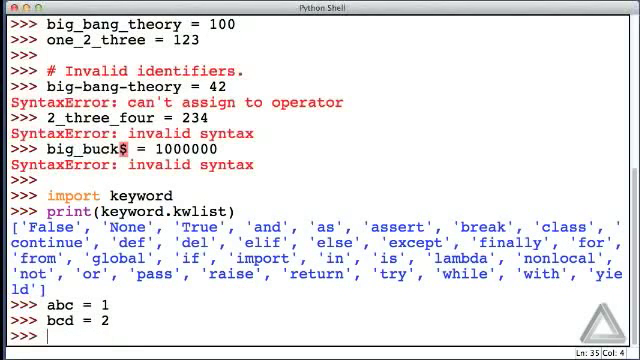
type("cde =")
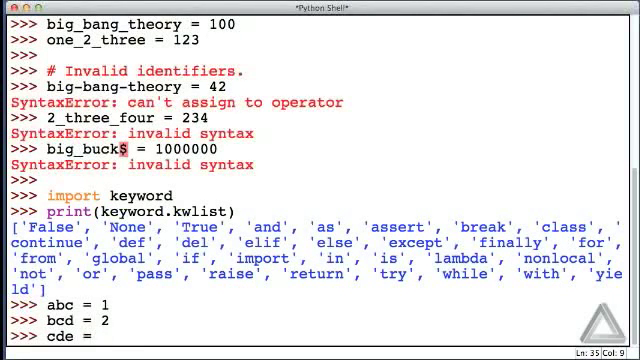
key("Return")
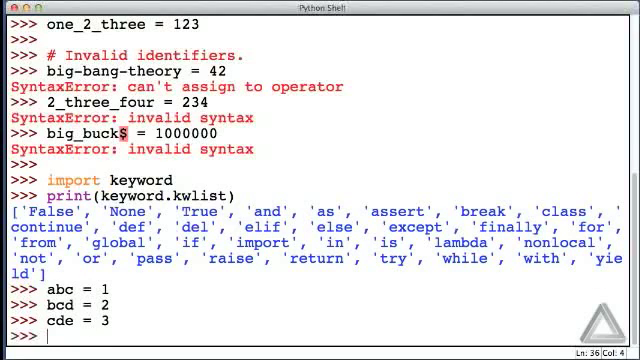
type("def = 4")
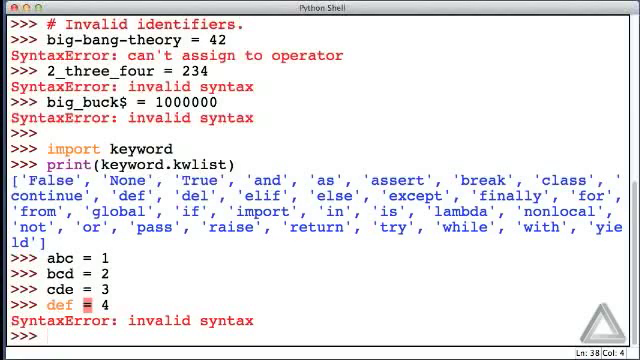
Shadow print with print = 1234 and evaluate print to show 1234
type("print")
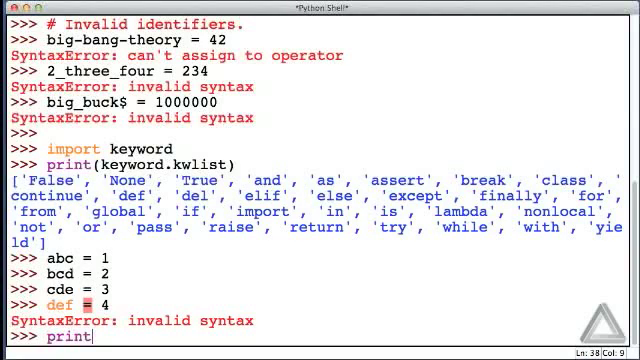
type("=")
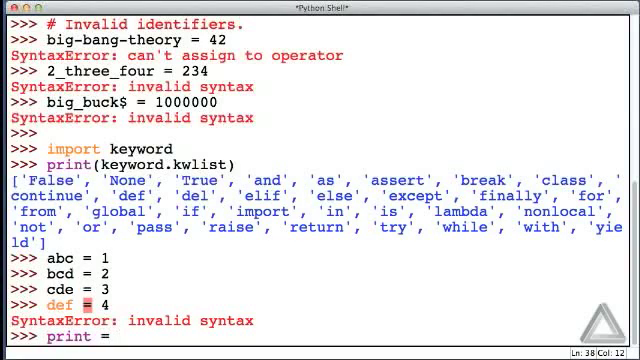
type("1234")
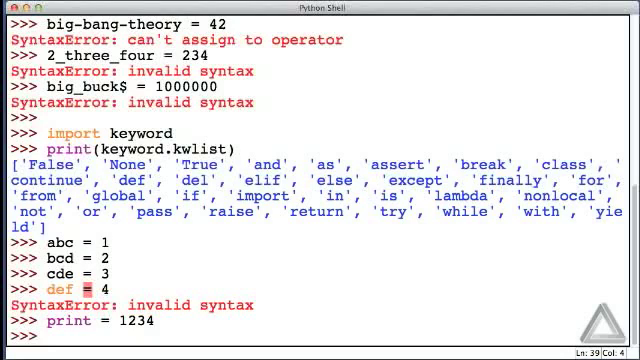
type("print")
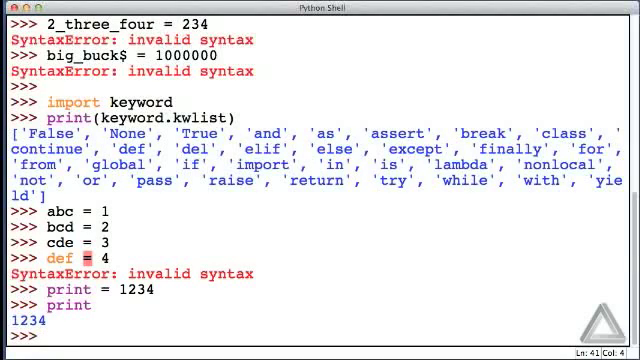
Run print("Hello!") to show TypeError: 'int' object is not callable
type("print(\"")
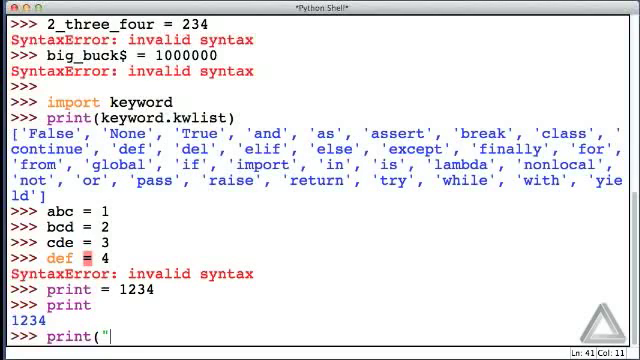
type("Hello!\"")
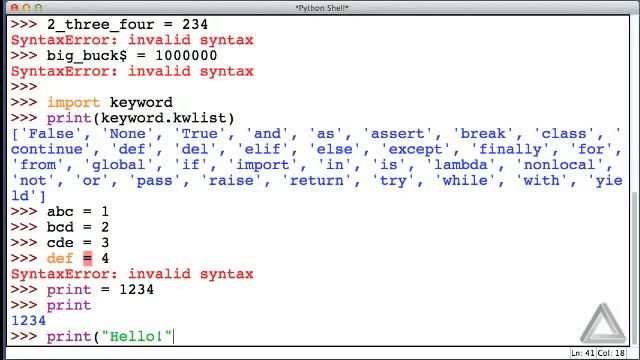
key("Return")
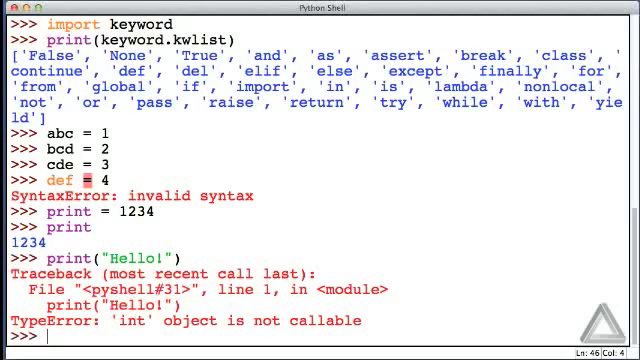
double_click(196, 70)
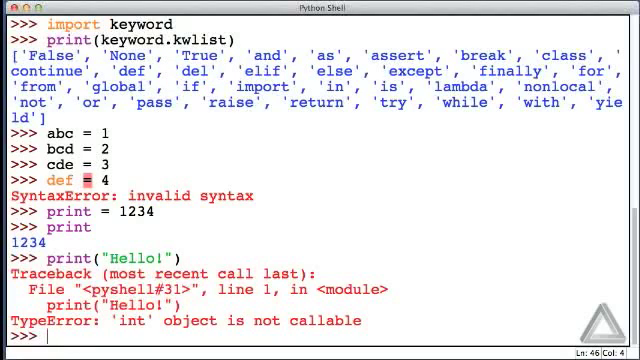
Run del(print) so print("Hello!") outputs Hello! again
type("del(")
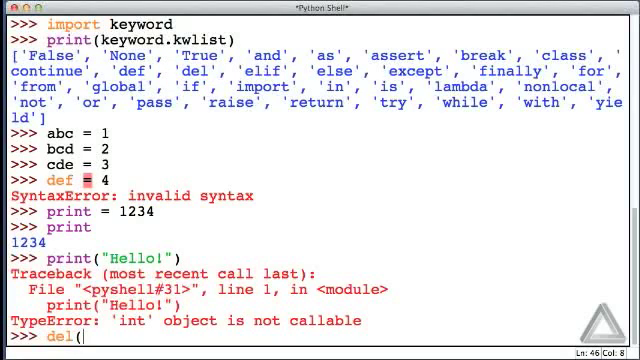
type("print)")
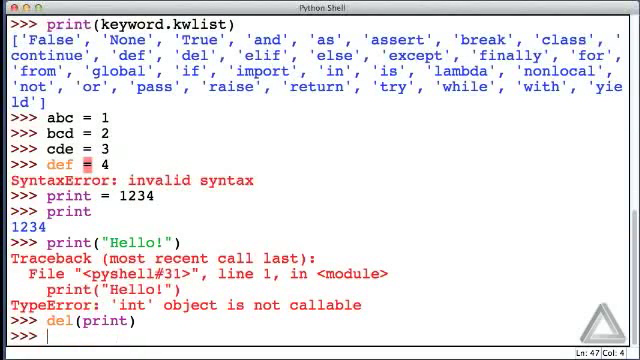
type("print(")
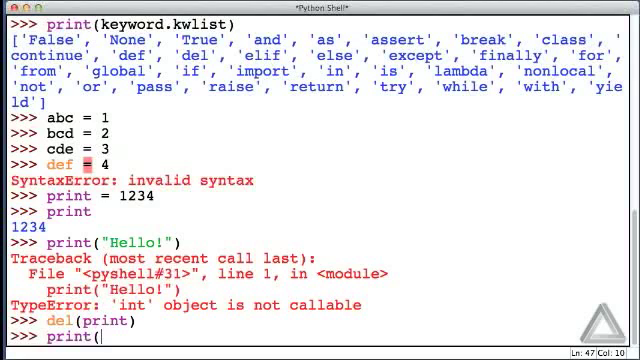
type("\"Hello!")
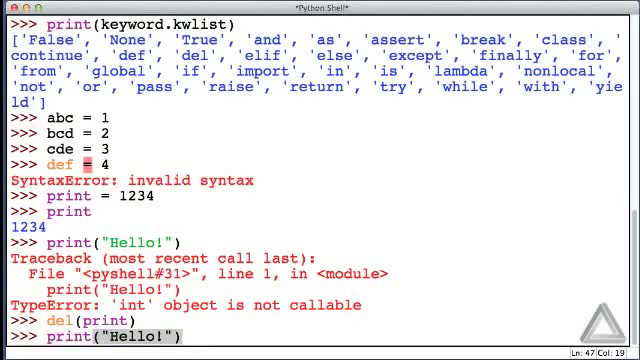
key("Return")
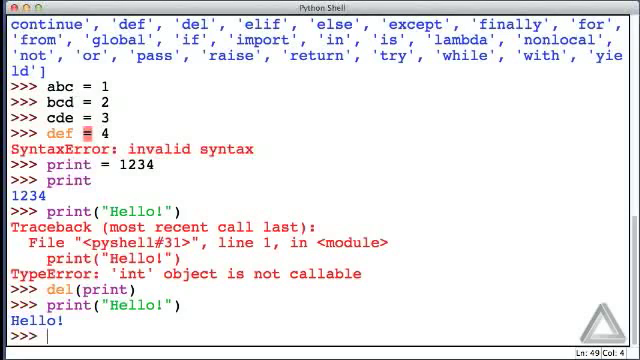